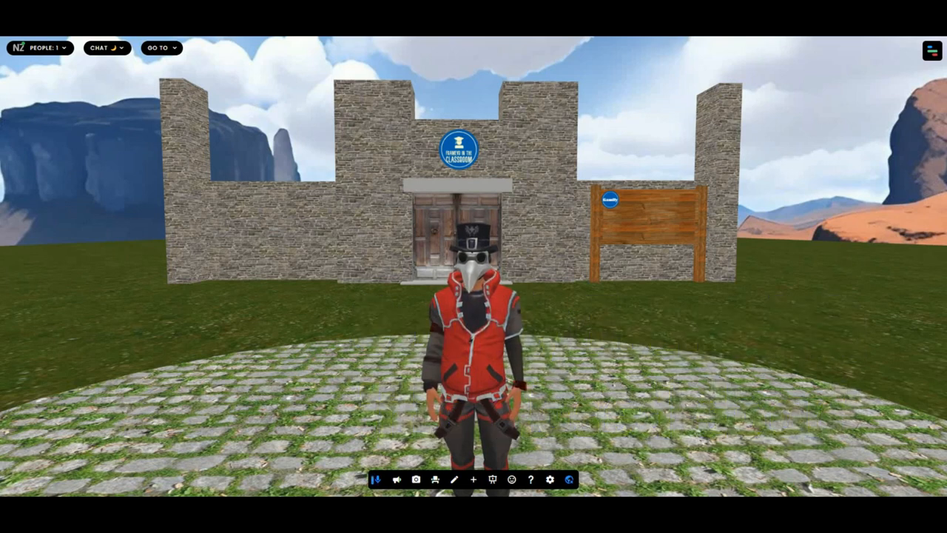
# Walk the avatar across the plaza up to the castle's wooden double door.
pyautogui.press('w')
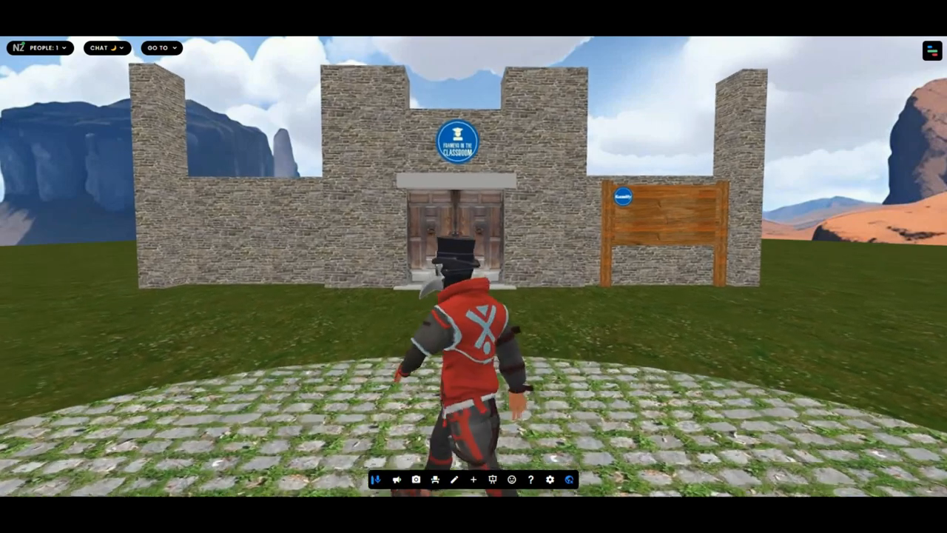
pyautogui.press('w')
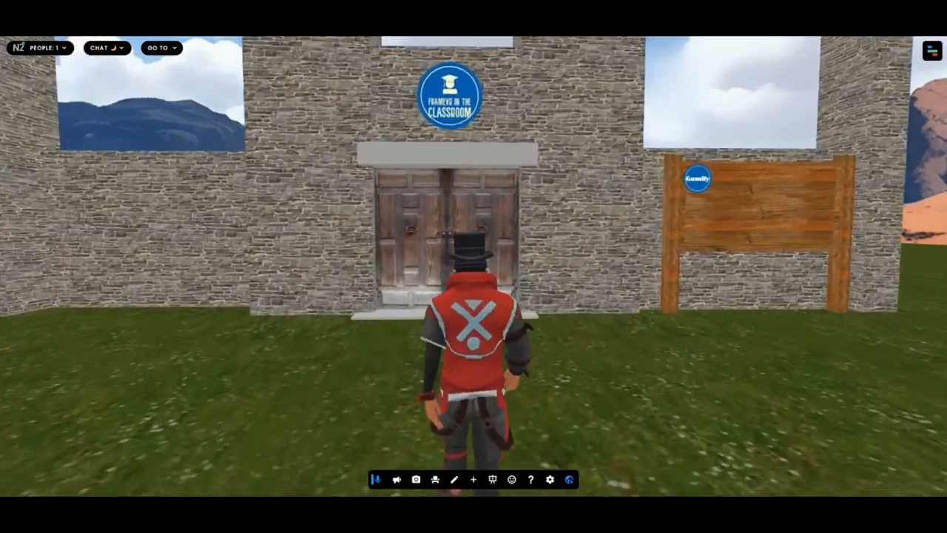
pyautogui.press('w')
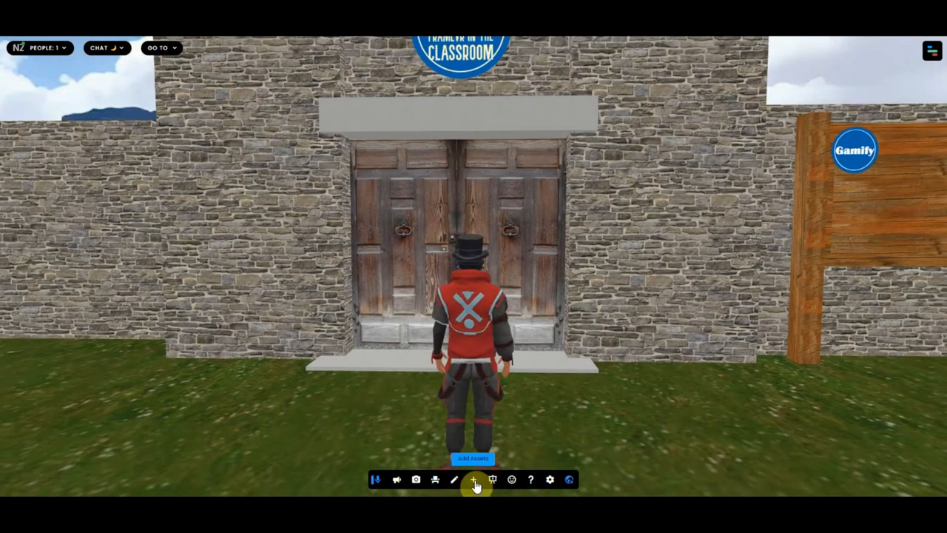
# Add a spawn spot named 'firstdoor' at the avatar's position by the door.
pyautogui.click(473, 479)
pyautogui.write('f')
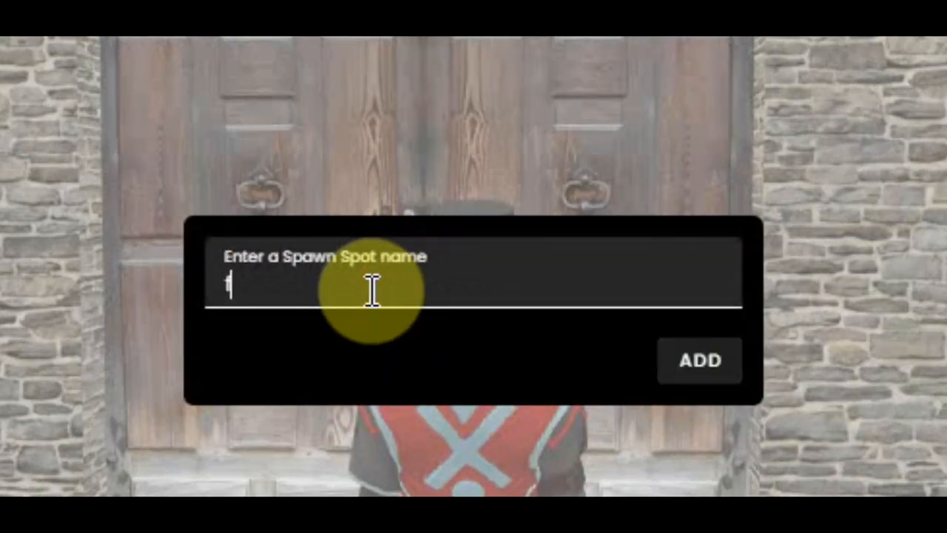
pyautogui.write('irstdoo')
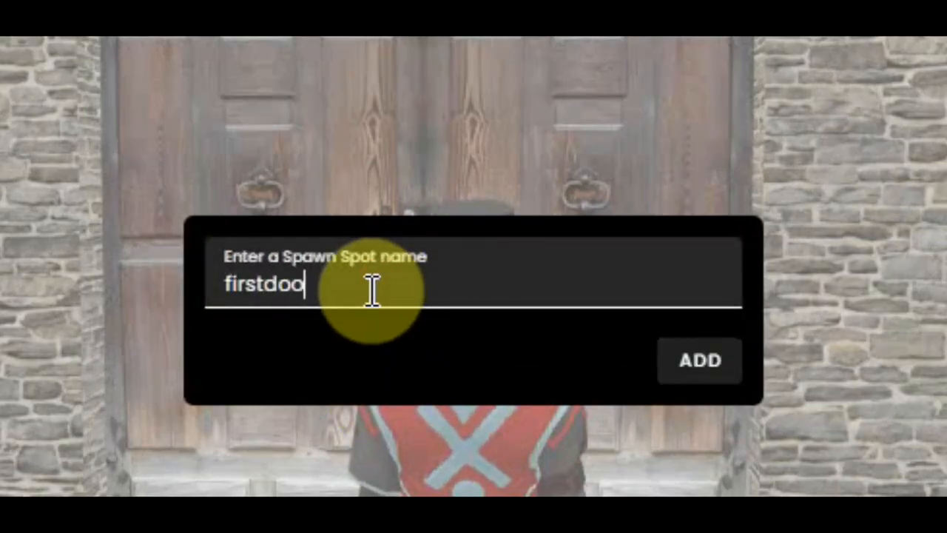
pyautogui.click(698, 361)
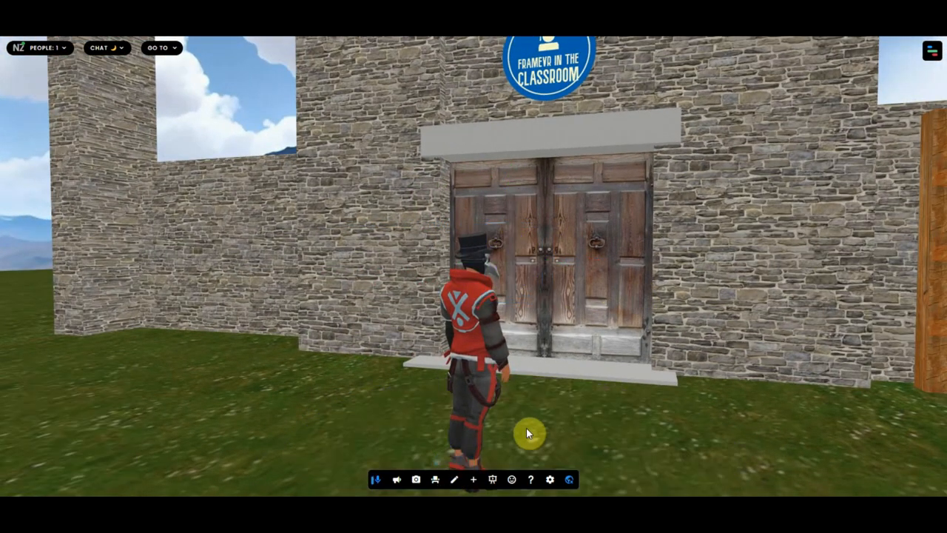
pyautogui.press('w')
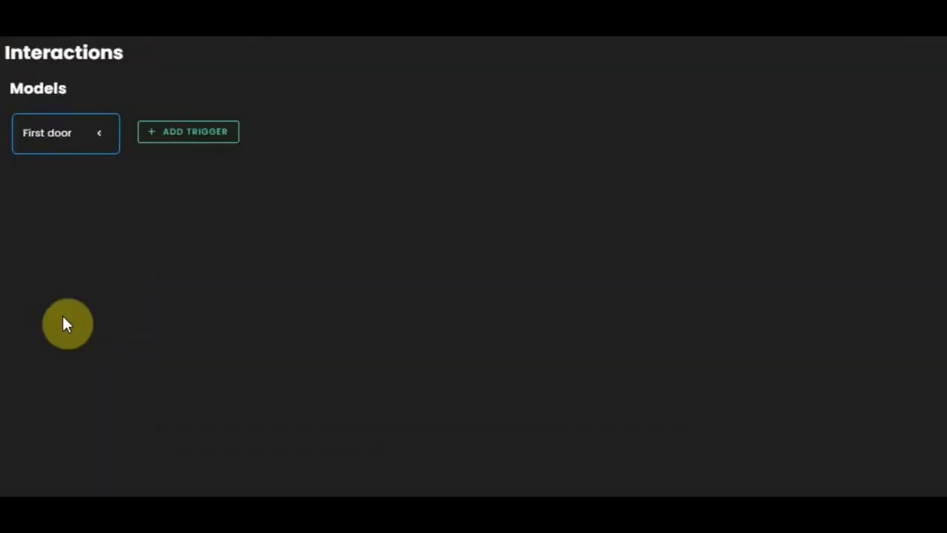
pyautogui.moveTo(195, 131)
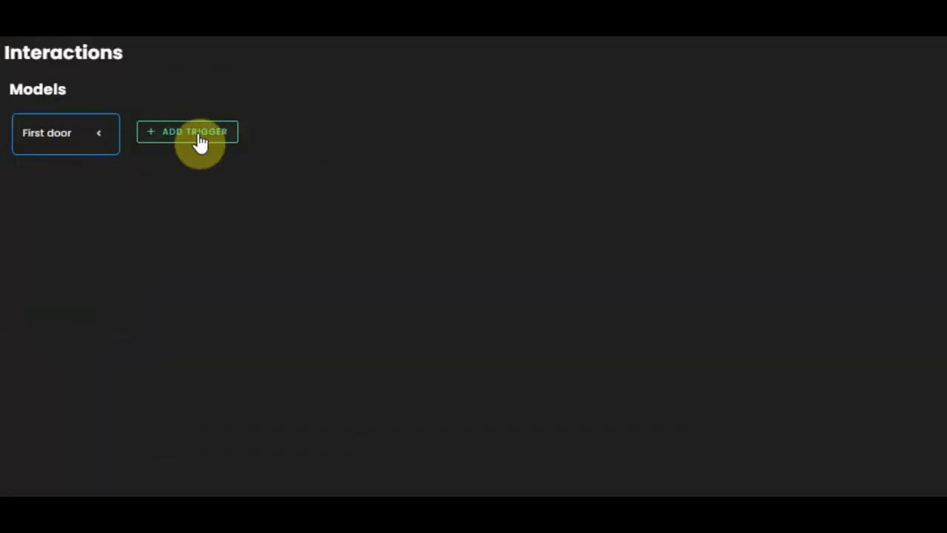
# Add a Proximity trigger to the First door model with range set to close.
pyautogui.click(186, 132)
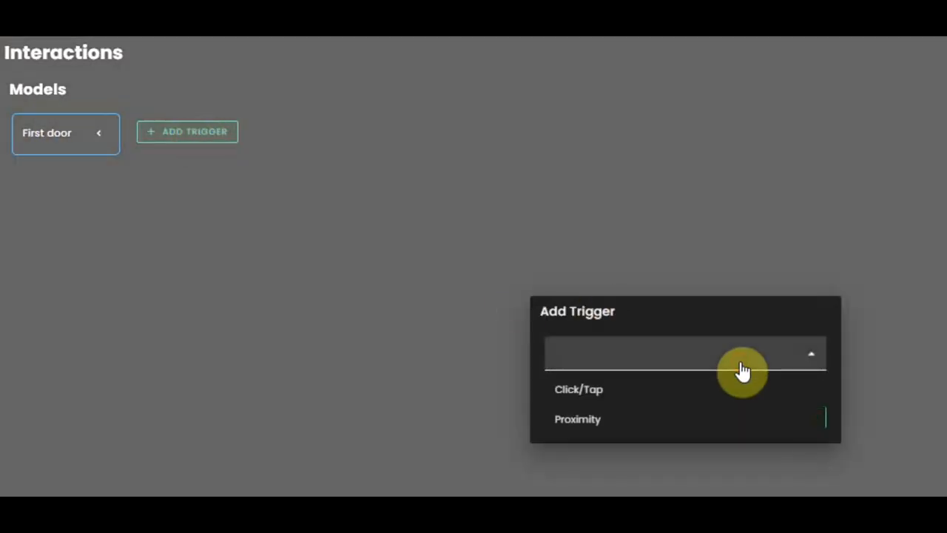
pyautogui.click(577, 418)
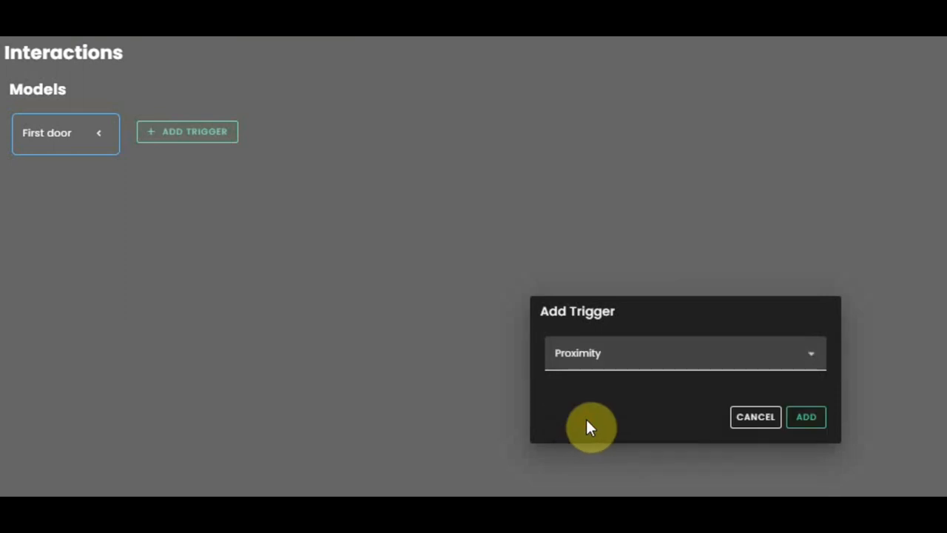
pyautogui.click(805, 417)
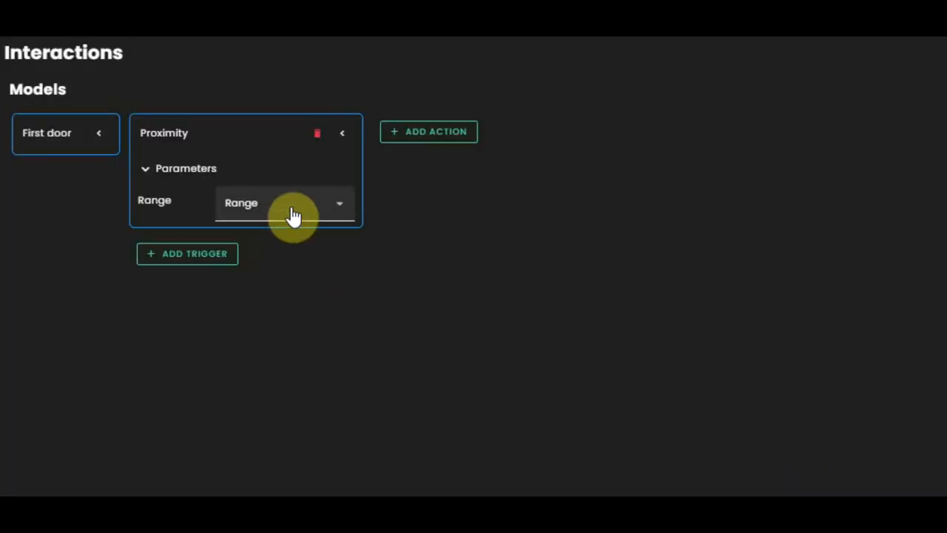
pyautogui.click(284, 203)
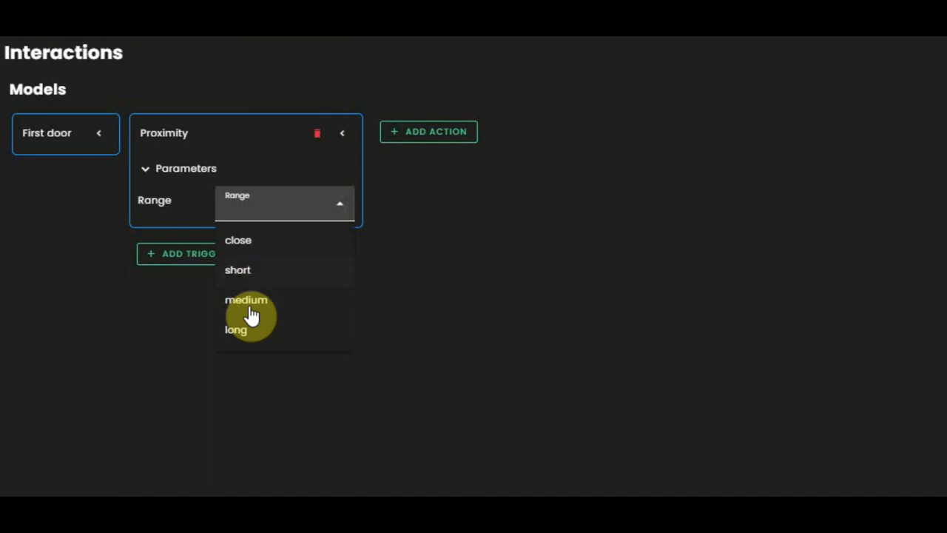
pyautogui.moveTo(249, 244)
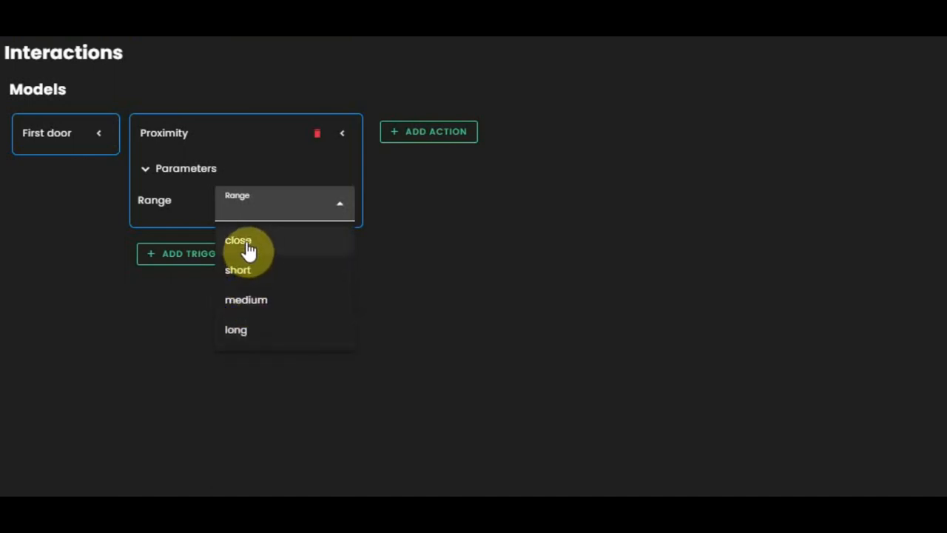
pyautogui.moveTo(257, 296)
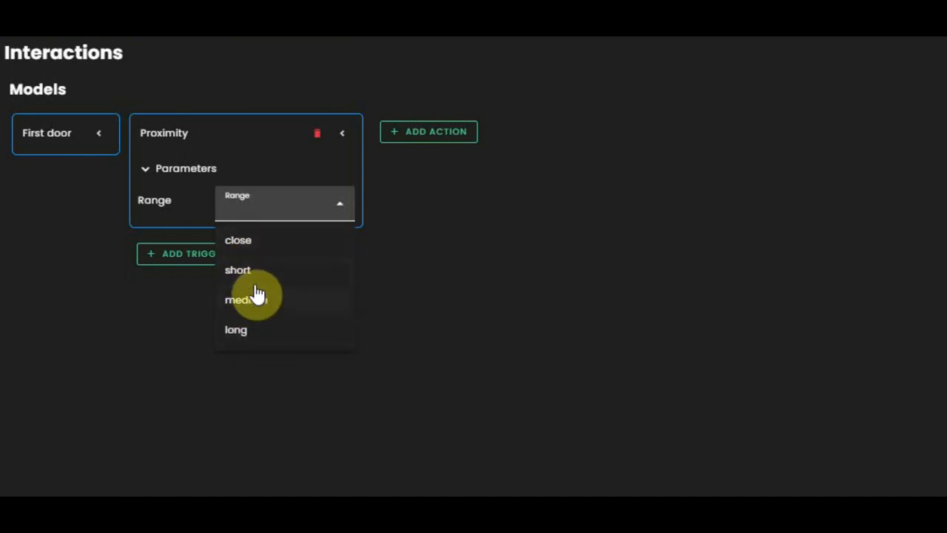
pyautogui.moveTo(240, 340)
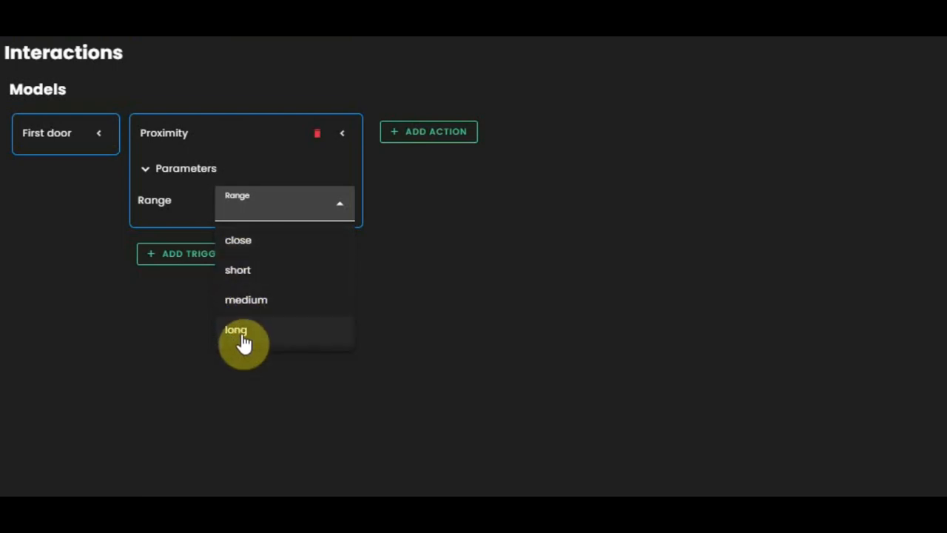
pyautogui.moveTo(246, 318)
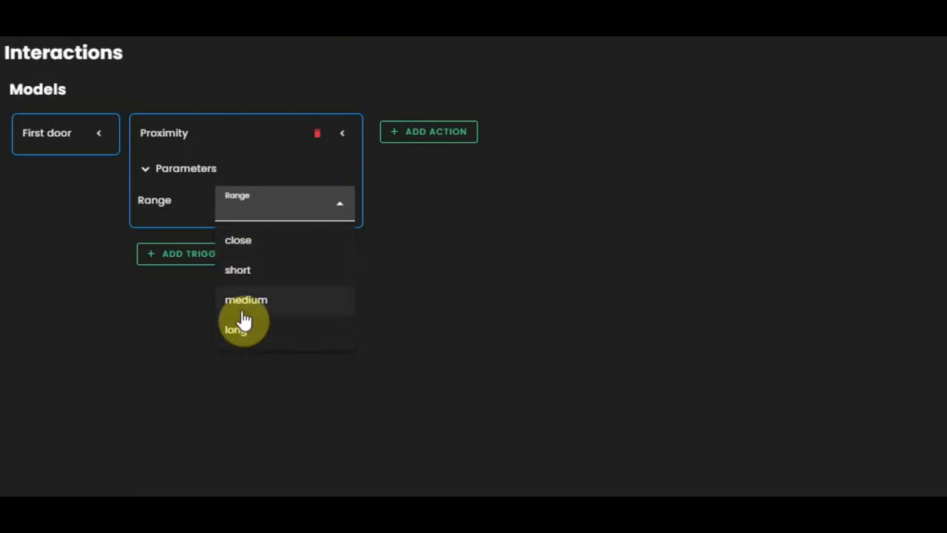
pyautogui.moveTo(238, 244)
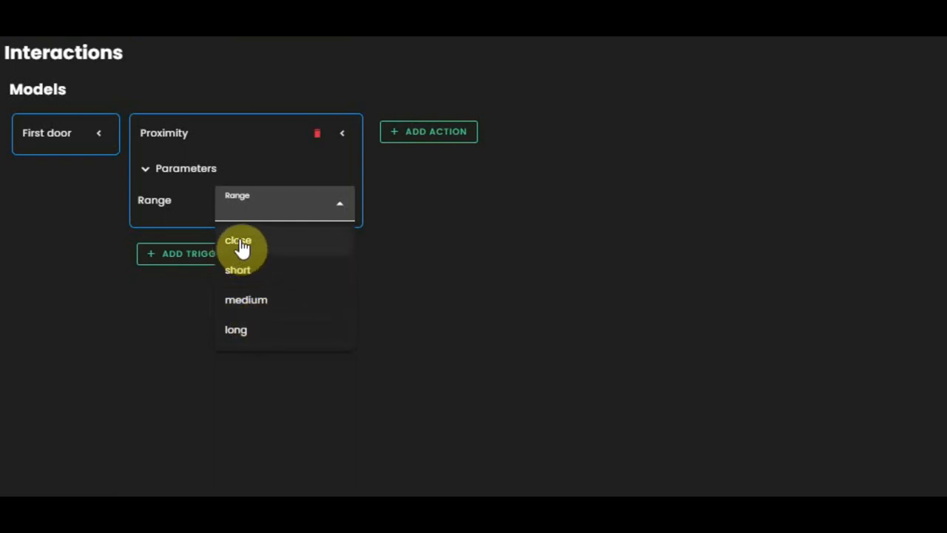
pyautogui.click(237, 240)
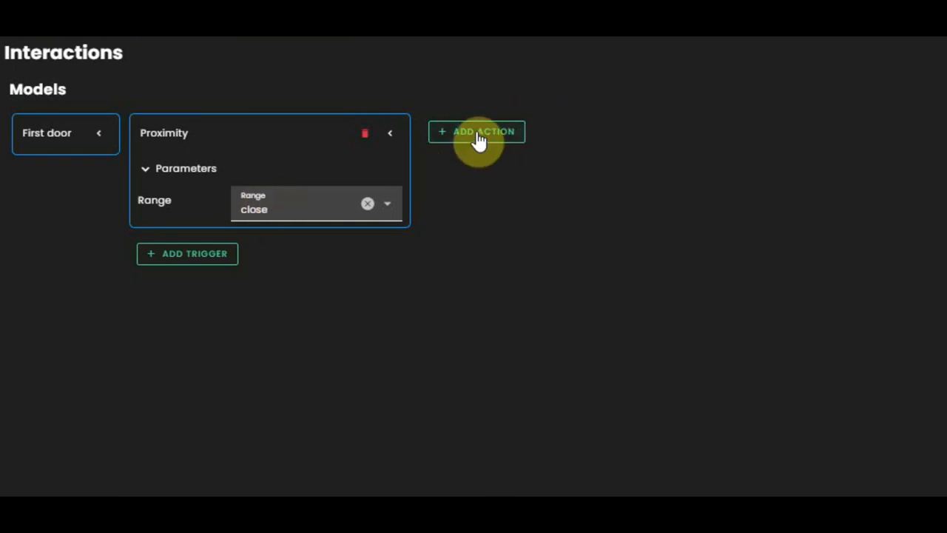
# Add a Go To action of type Spot Link targeting the 'firstdoor' spot.
pyautogui.click(477, 132)
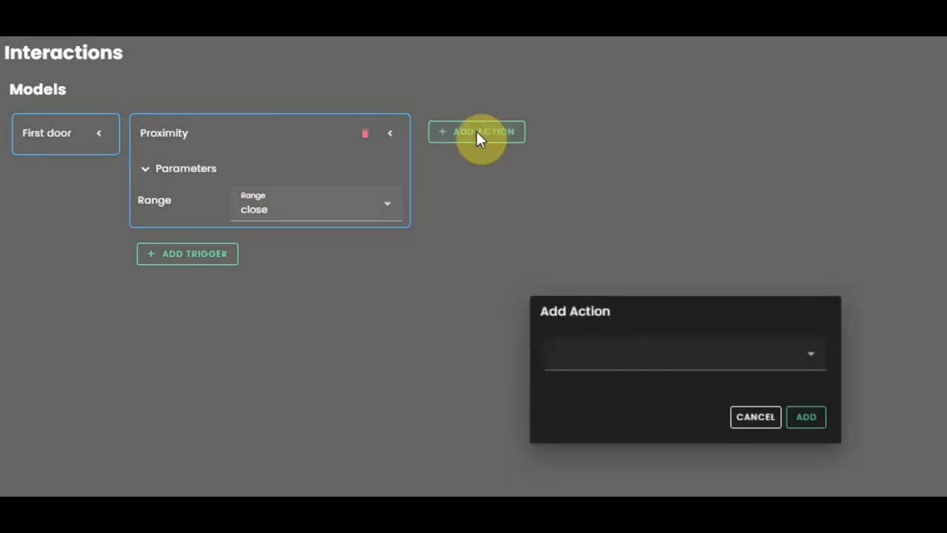
pyautogui.moveTo(755, 353)
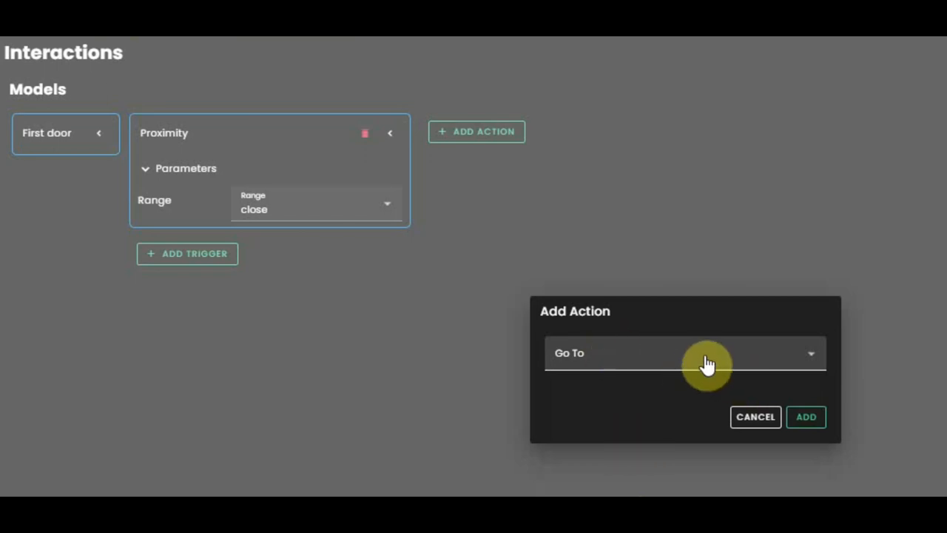
pyautogui.click(804, 417)
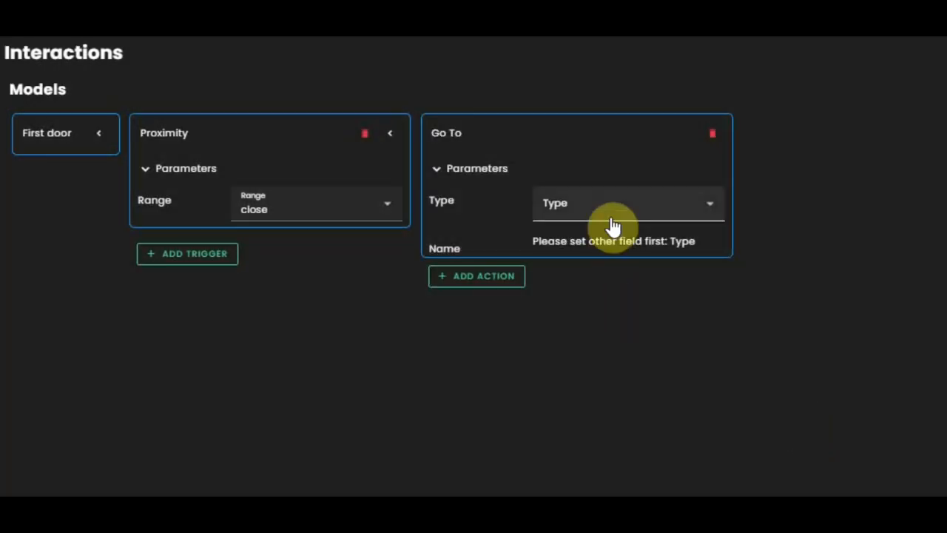
pyautogui.click(628, 204)
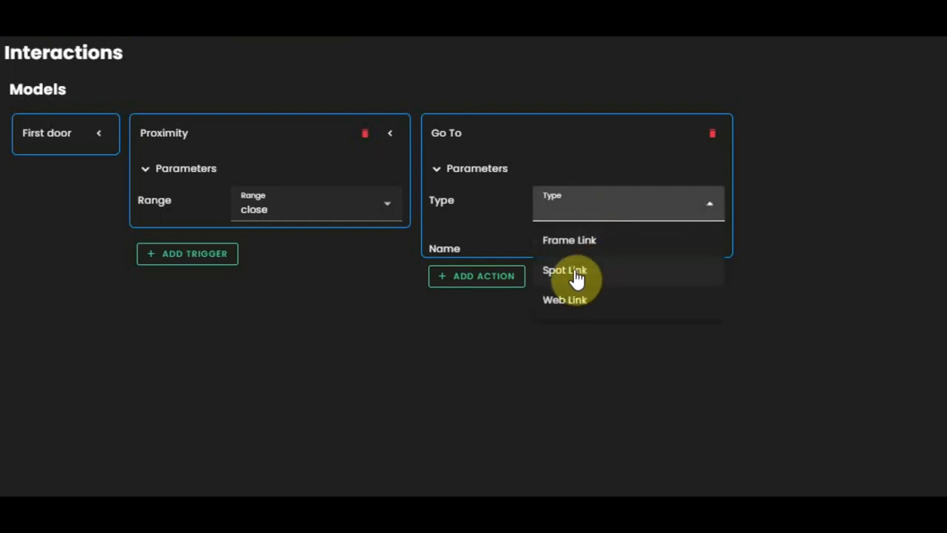
pyautogui.click(565, 269)
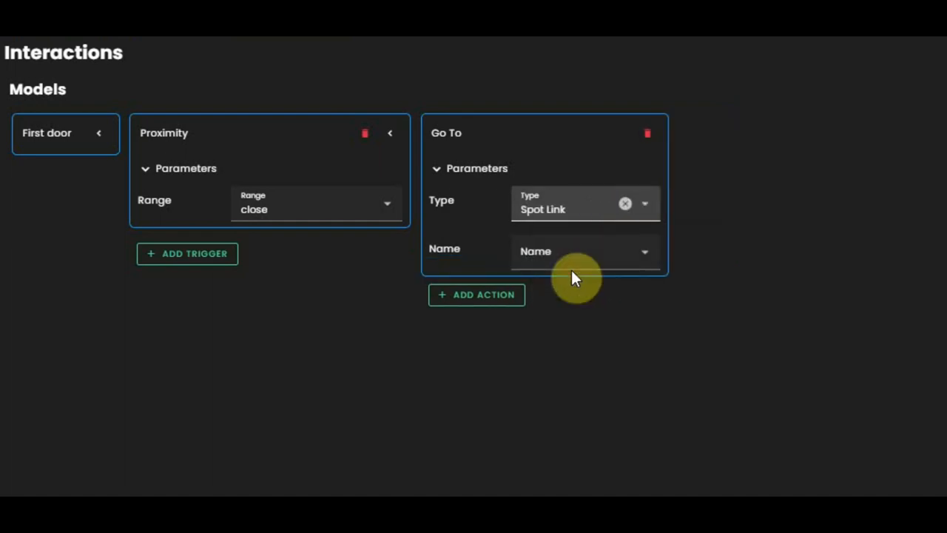
pyautogui.click(585, 251)
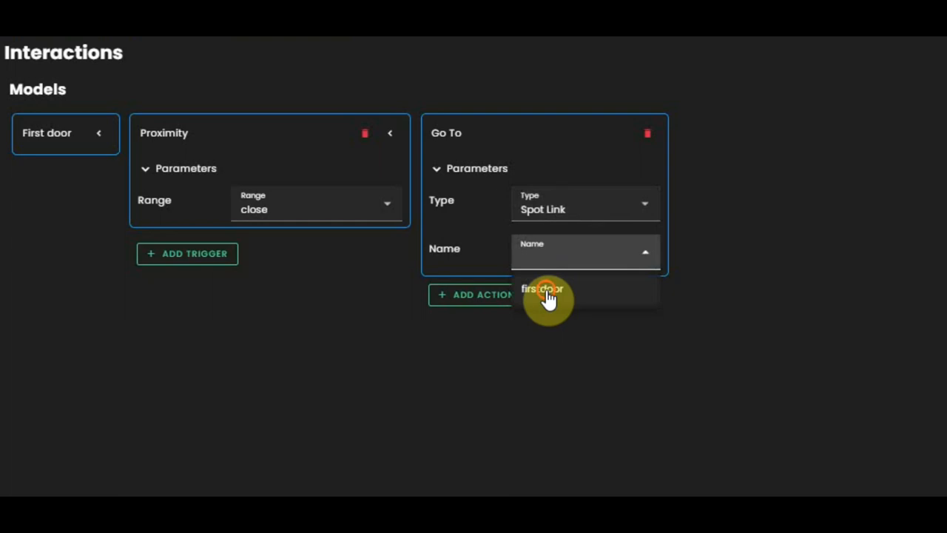
pyautogui.click(541, 288)
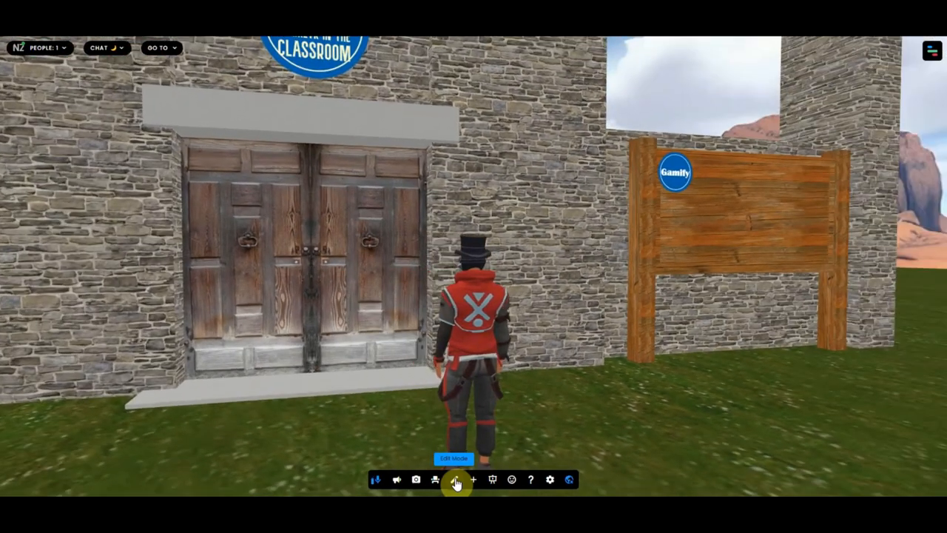
# Walk the avatar into the door to test that the trigger sends it back.
pyautogui.press('w')
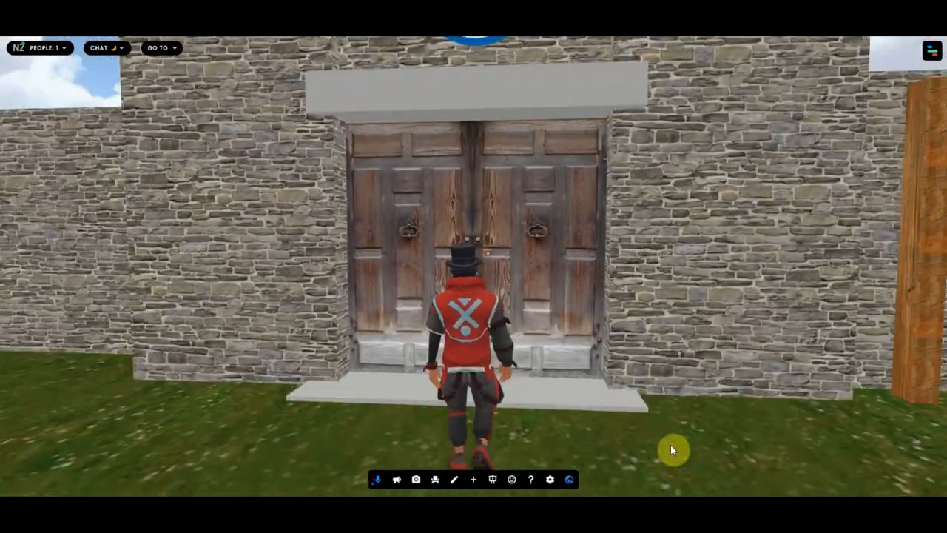
pyautogui.press('w')
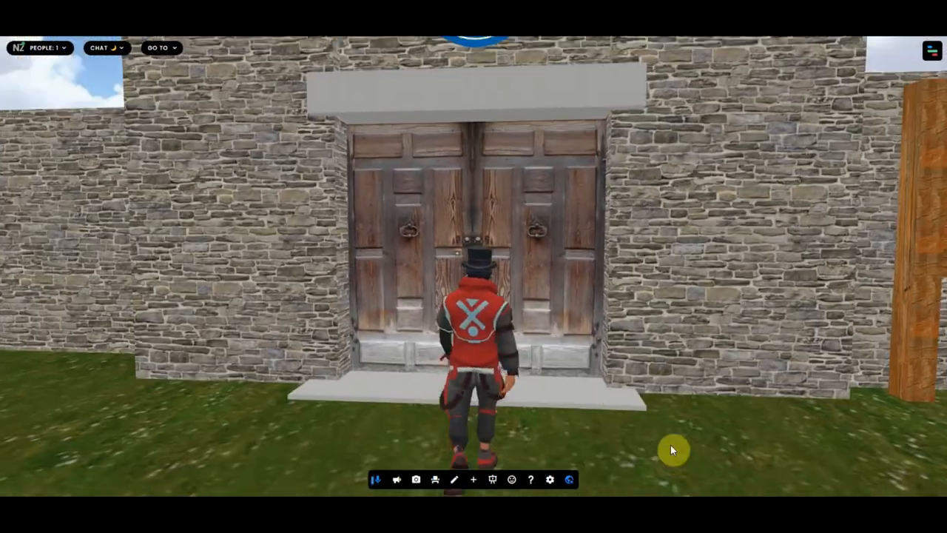